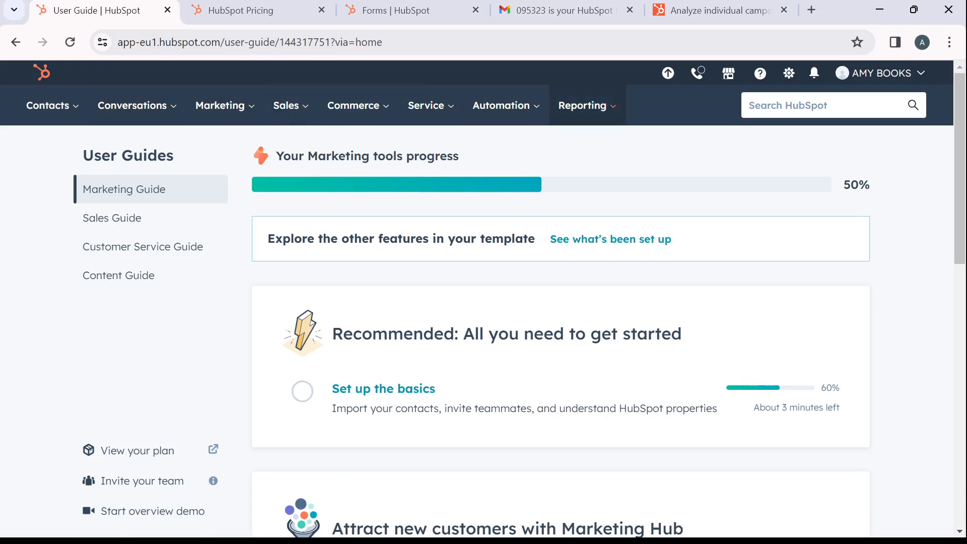
Open the Reports list of ten existing reports and start a new report
click(582, 105)
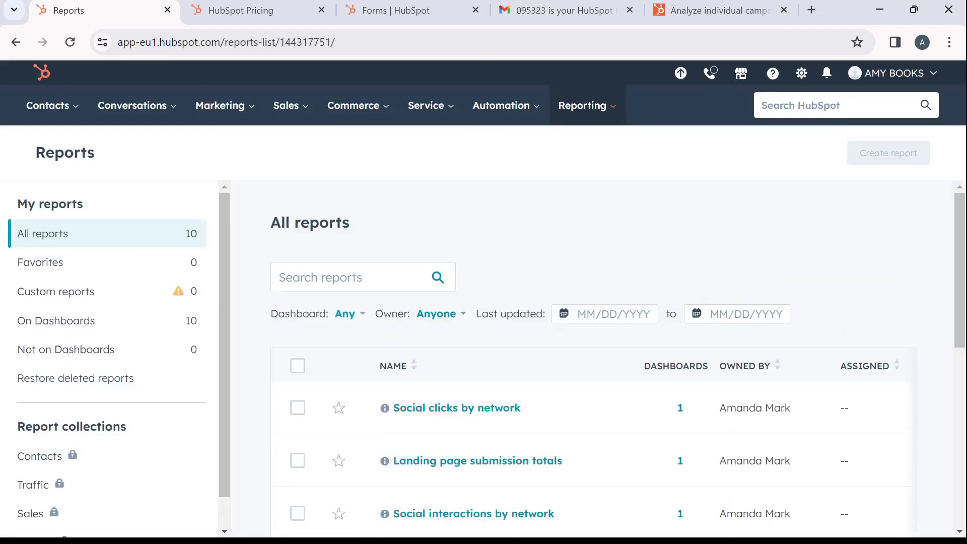
mouse_move(888, 153)
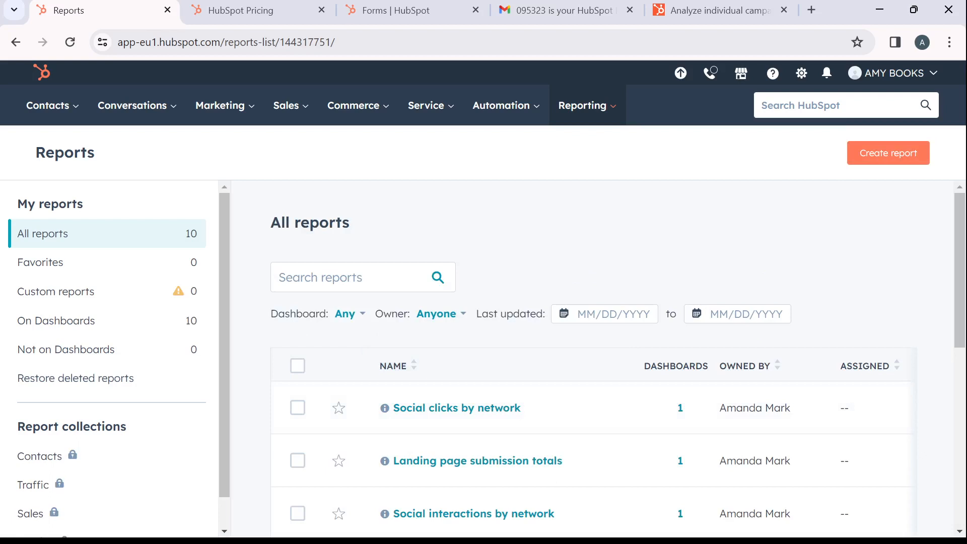
click(887, 152)
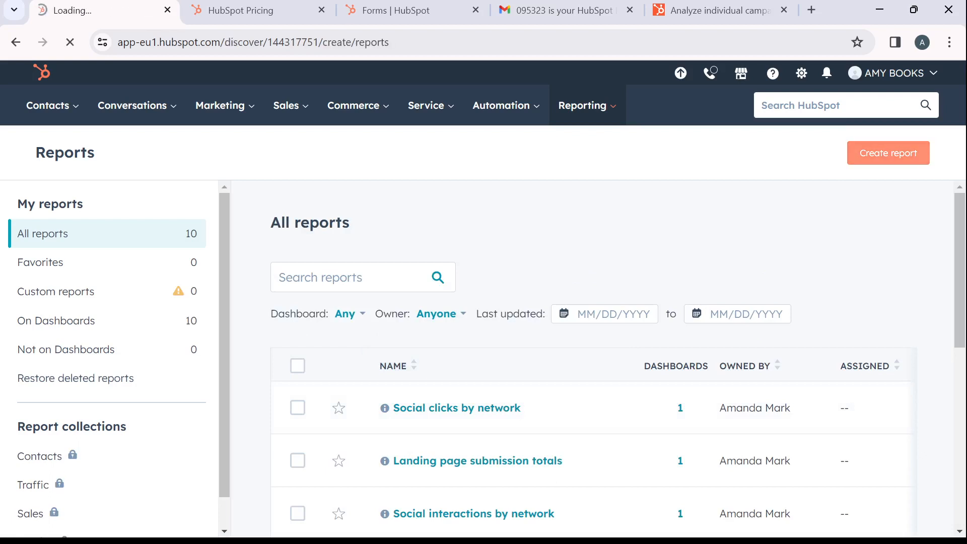
Load the 123-template Create report gallery and show its Data sources filter options
click(887, 152)
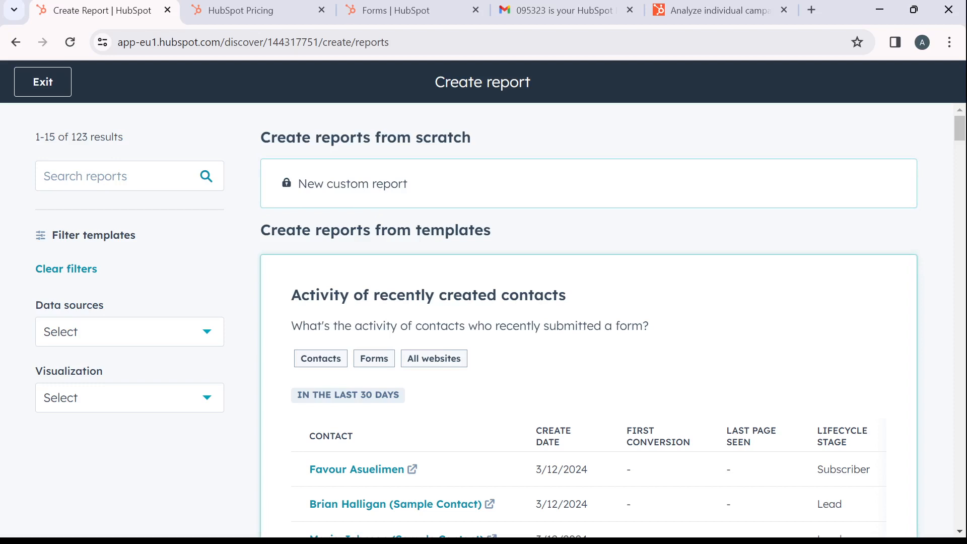
click(129, 331)
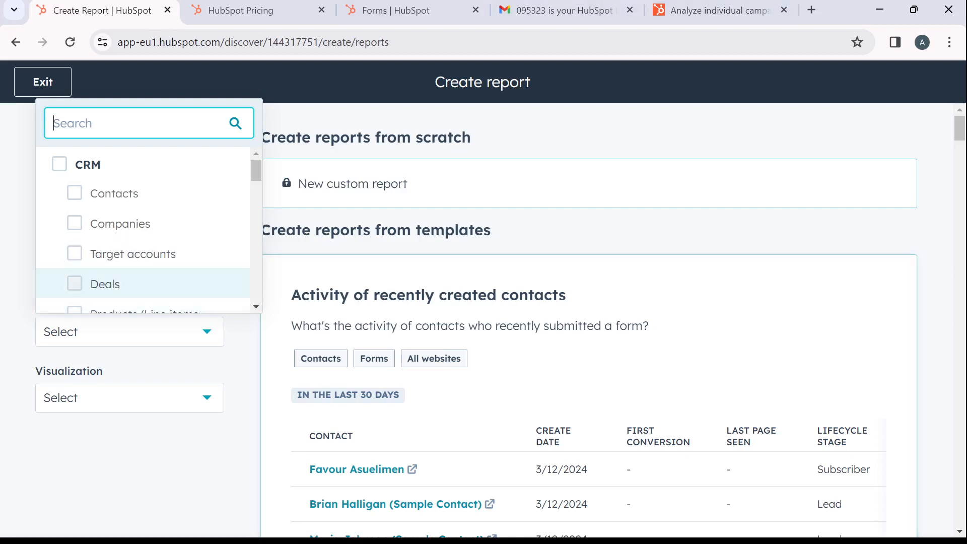
Filter the report templates to the Deals data source, leaving 26 results
click(74, 283)
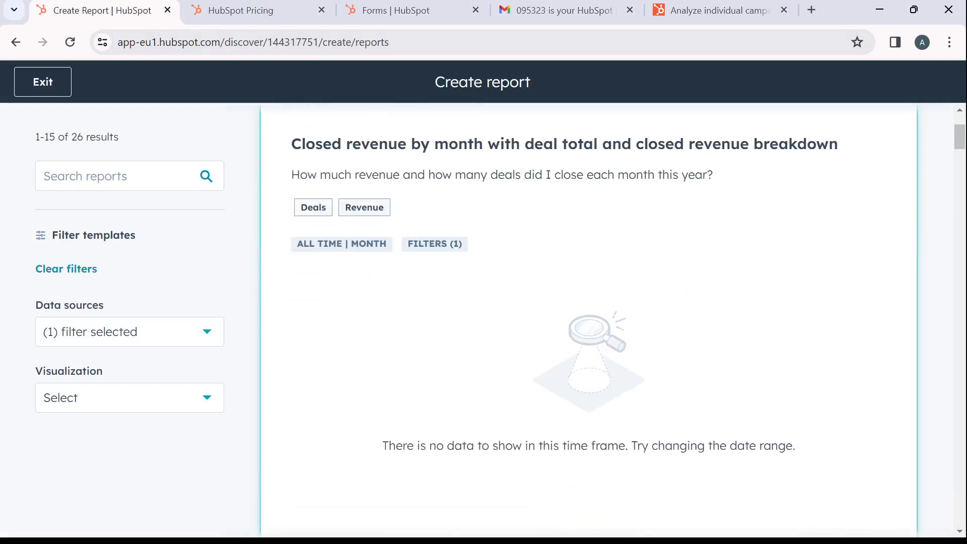
scroll(up, 3)
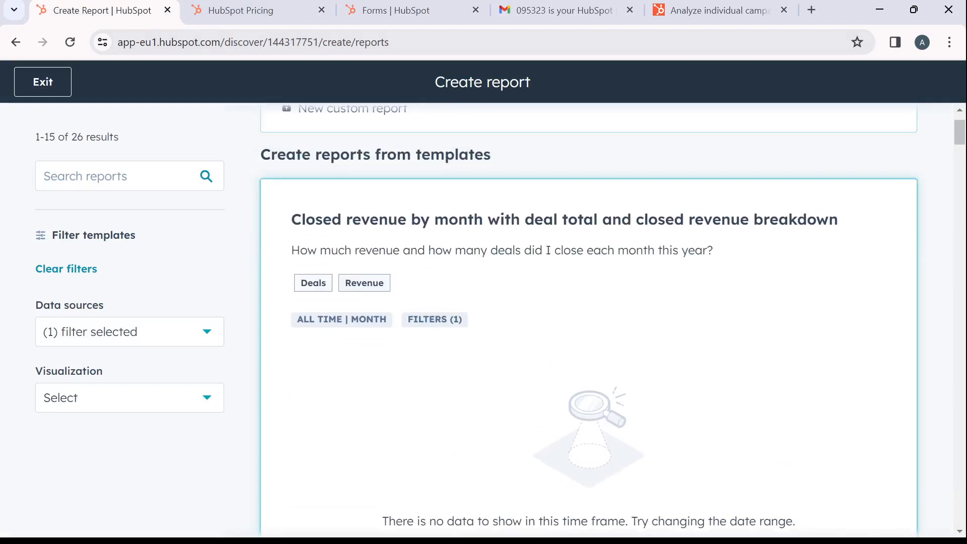
scroll(up, 3)
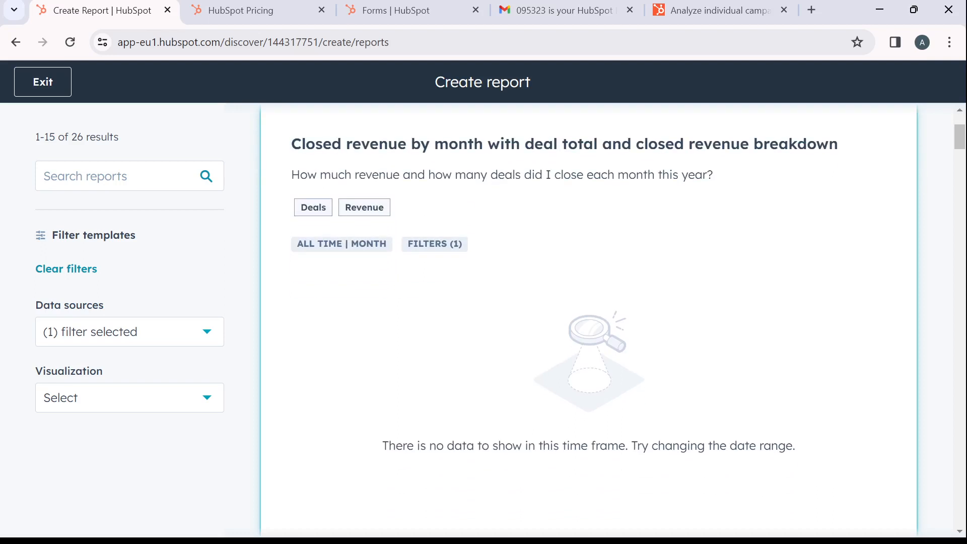
scroll(down, 3)
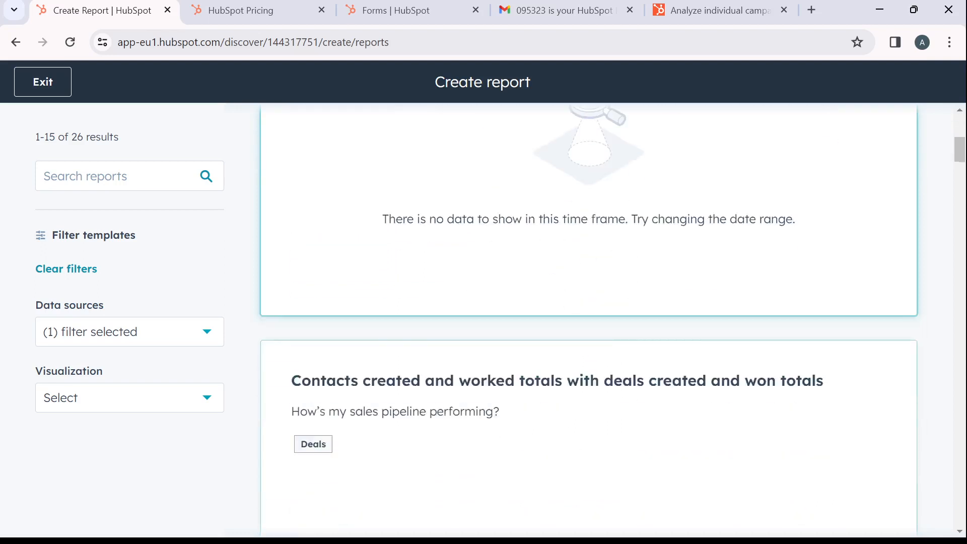
scroll(down, 3)
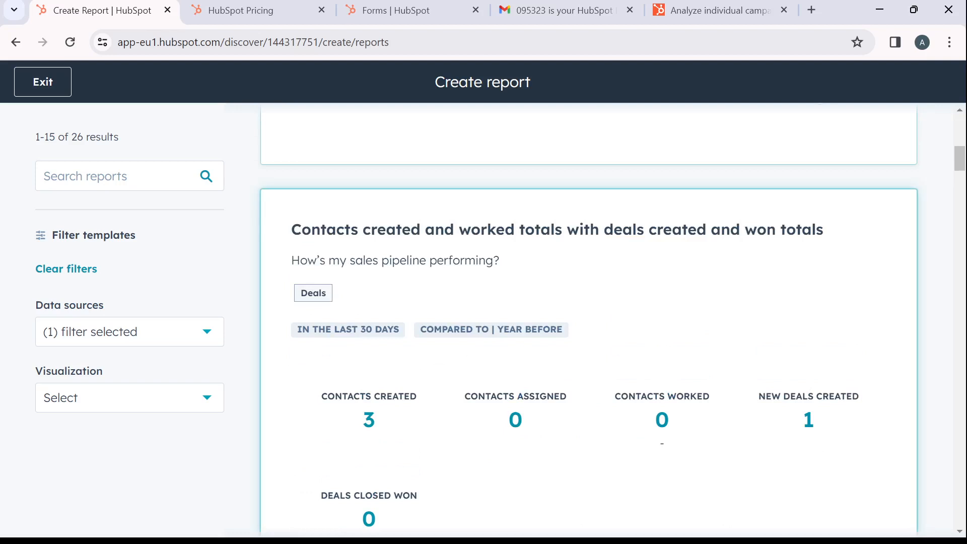
scroll(down, 3)
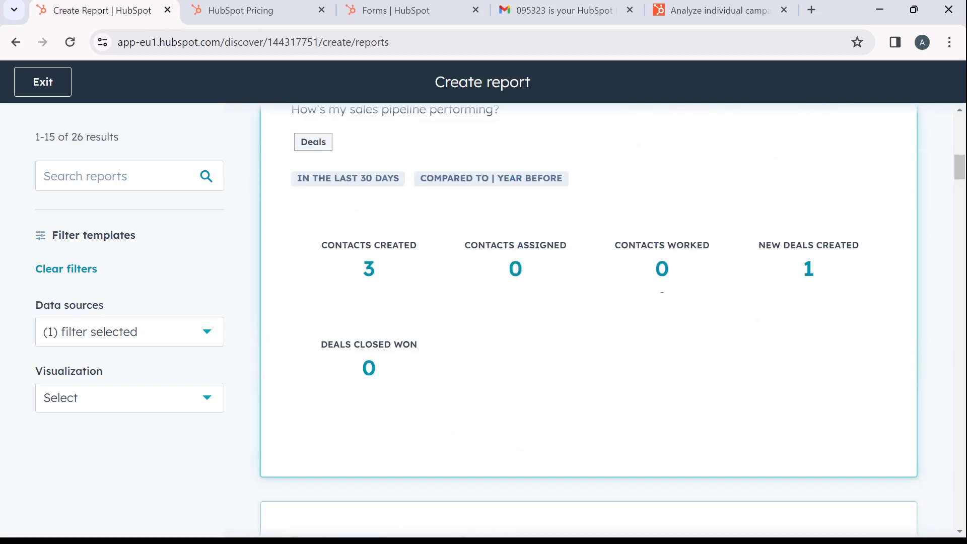
scroll(down, 3)
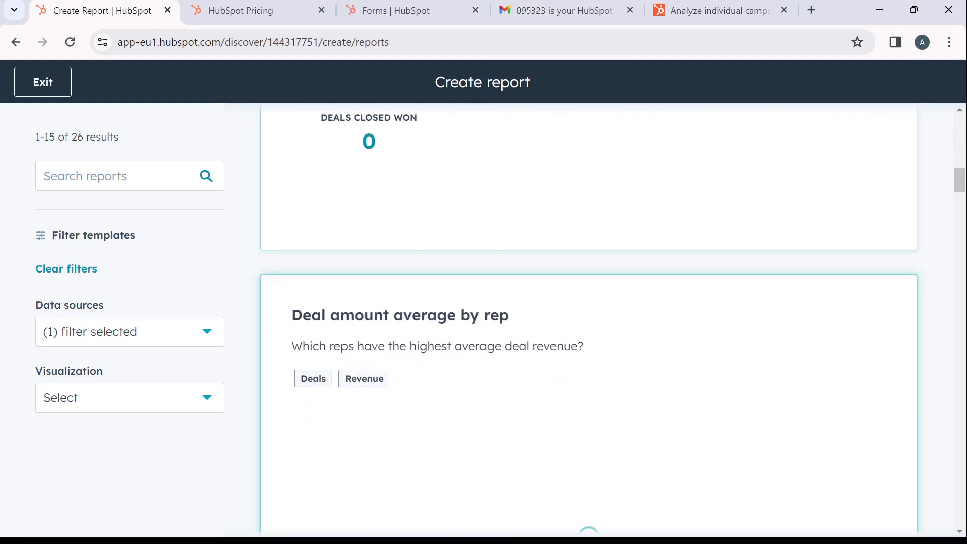
scroll(down, 3)
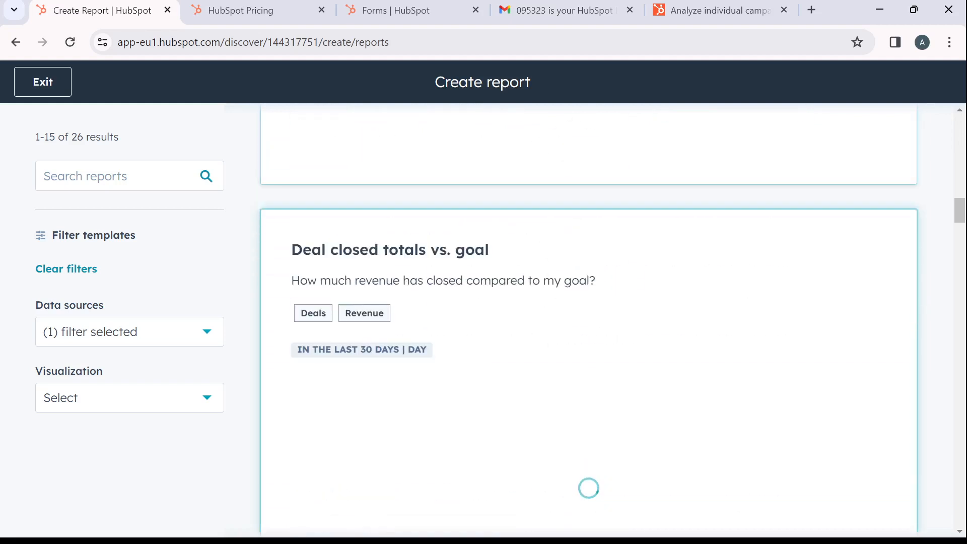
scroll(down, 3)
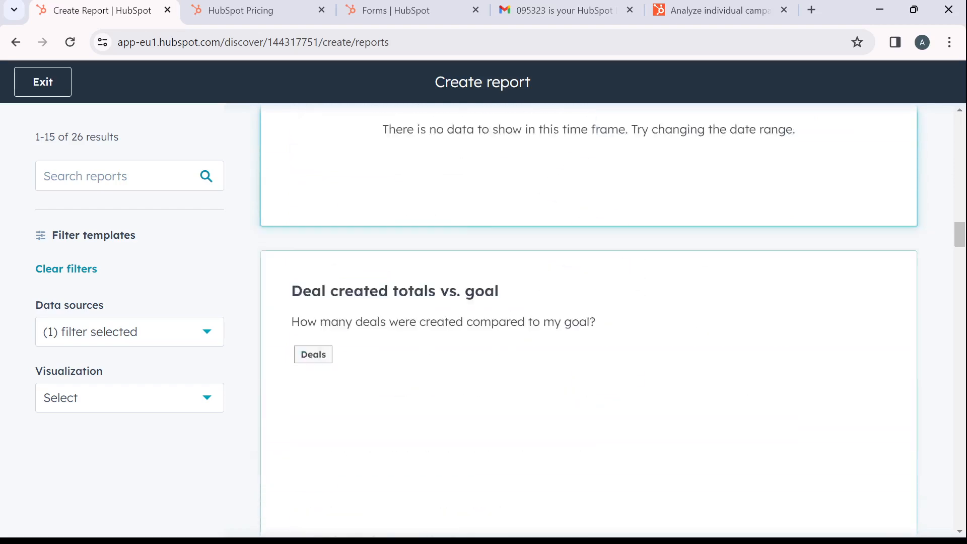
scroll(down, 3)
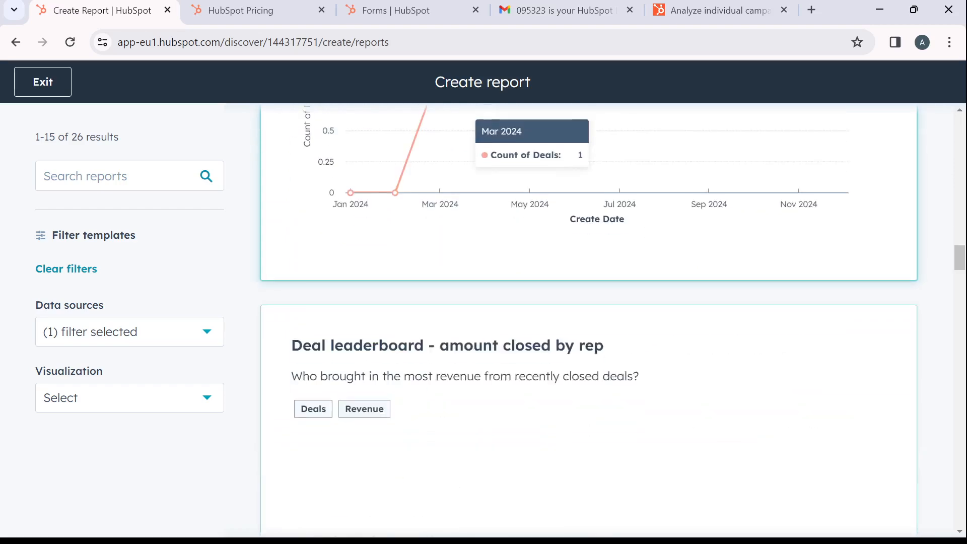
scroll(down, 3)
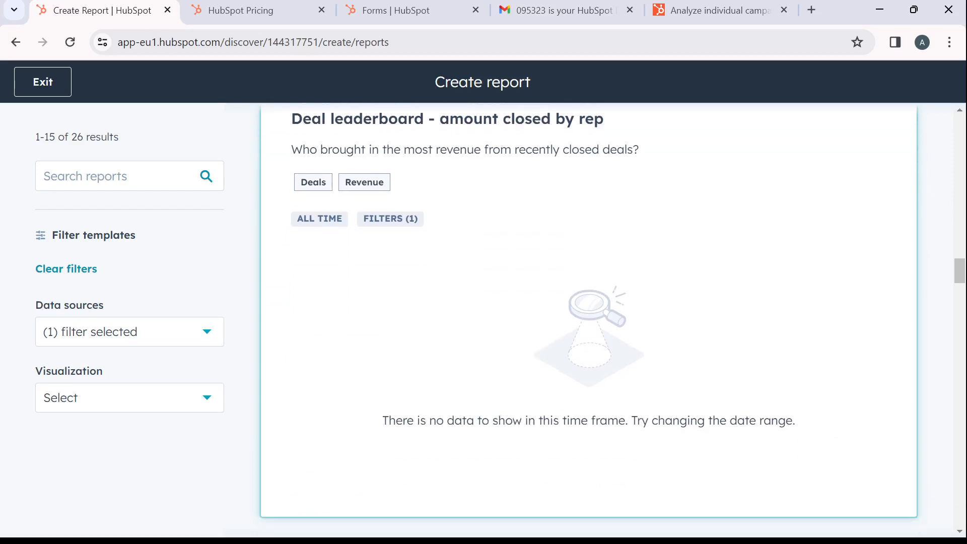
scroll(down, 3)
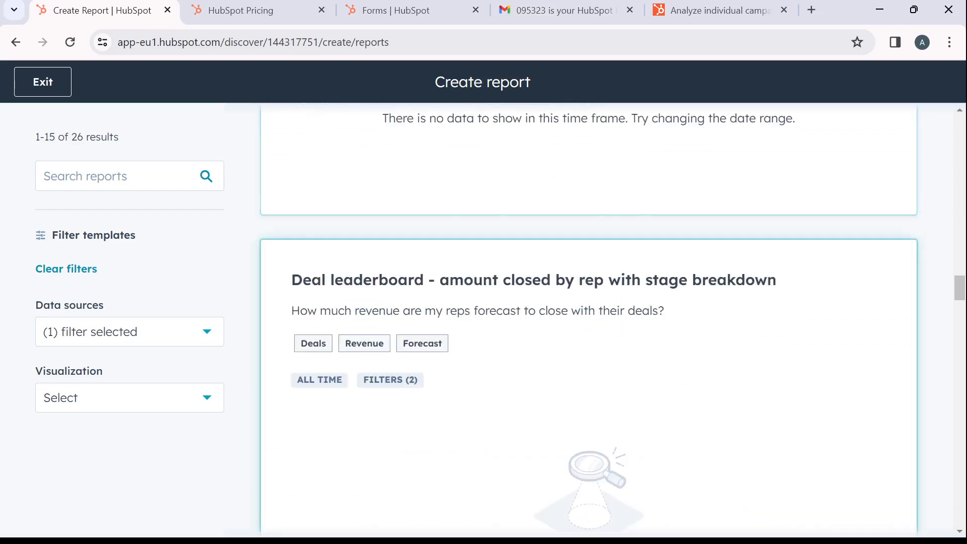
scroll(down, 3)
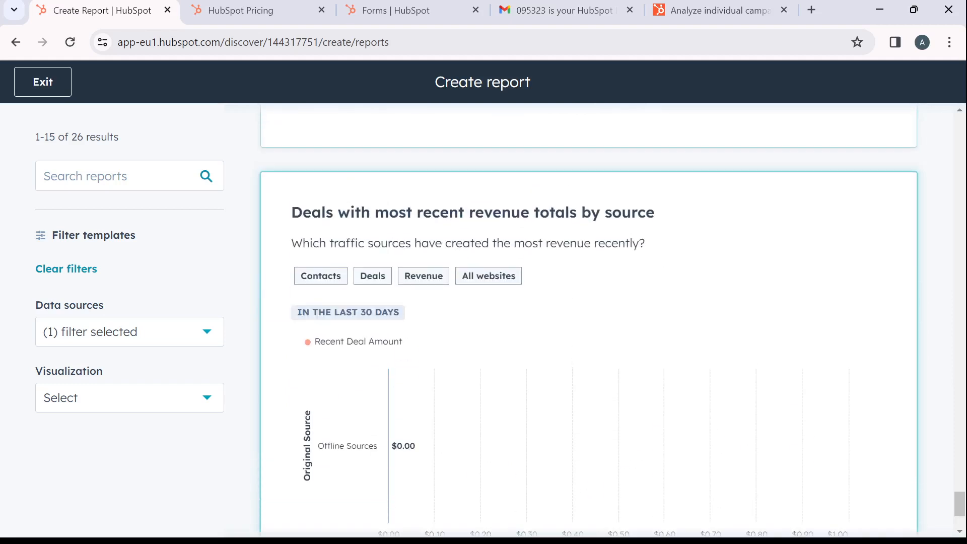
scroll(down, 3)
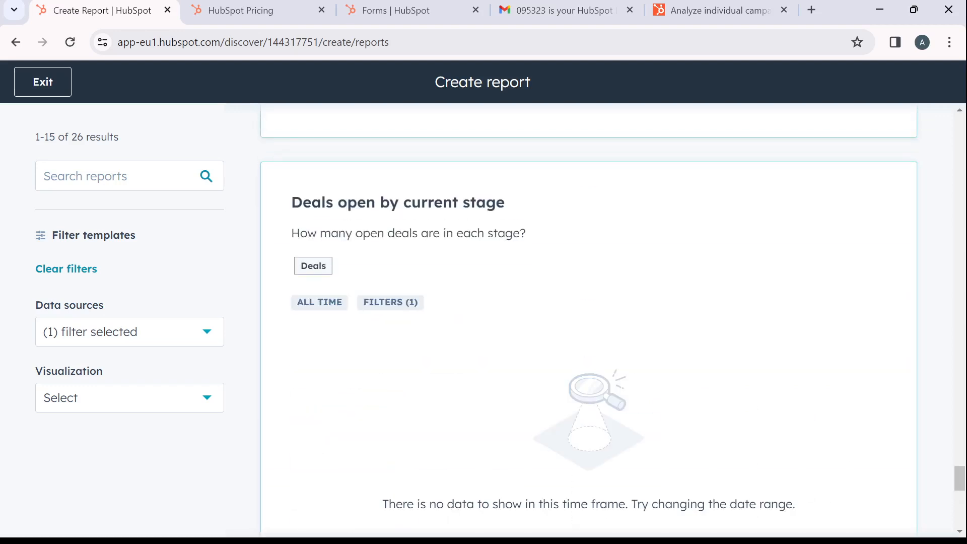
Uncheck Deals under Data sources to restore the unfiltered template list
click(129, 332)
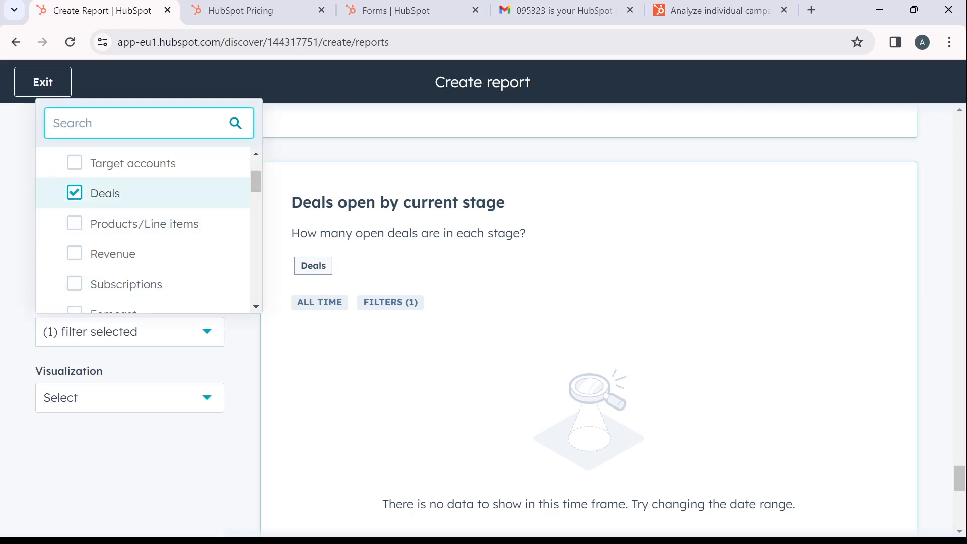
click(74, 193)
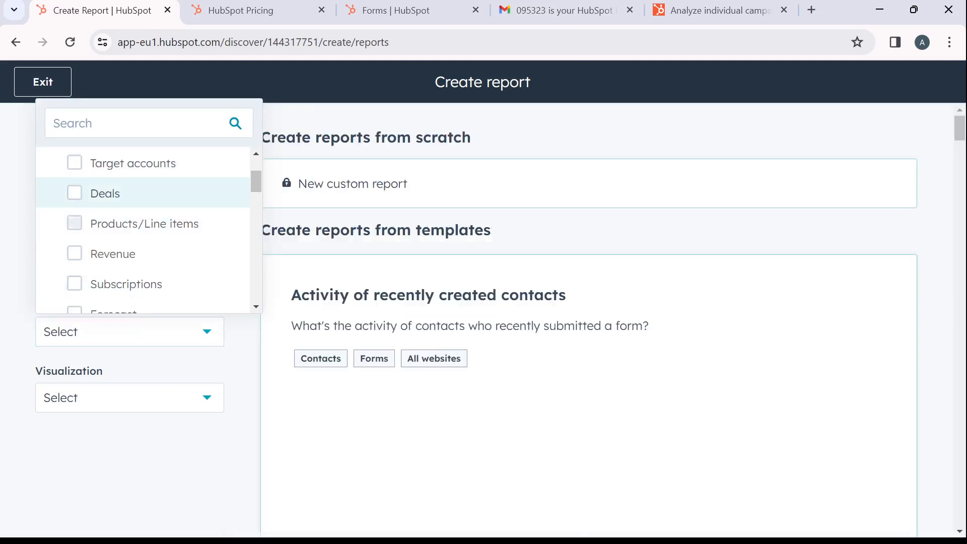